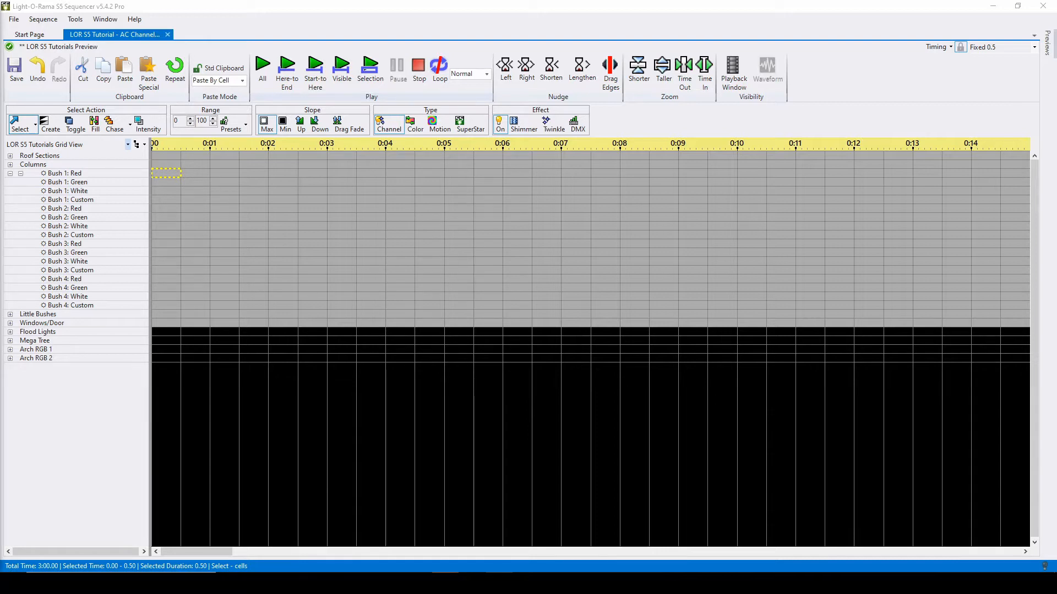
# Select and then deselect the Bush 2: Custom channel
pyautogui.click(70, 235)
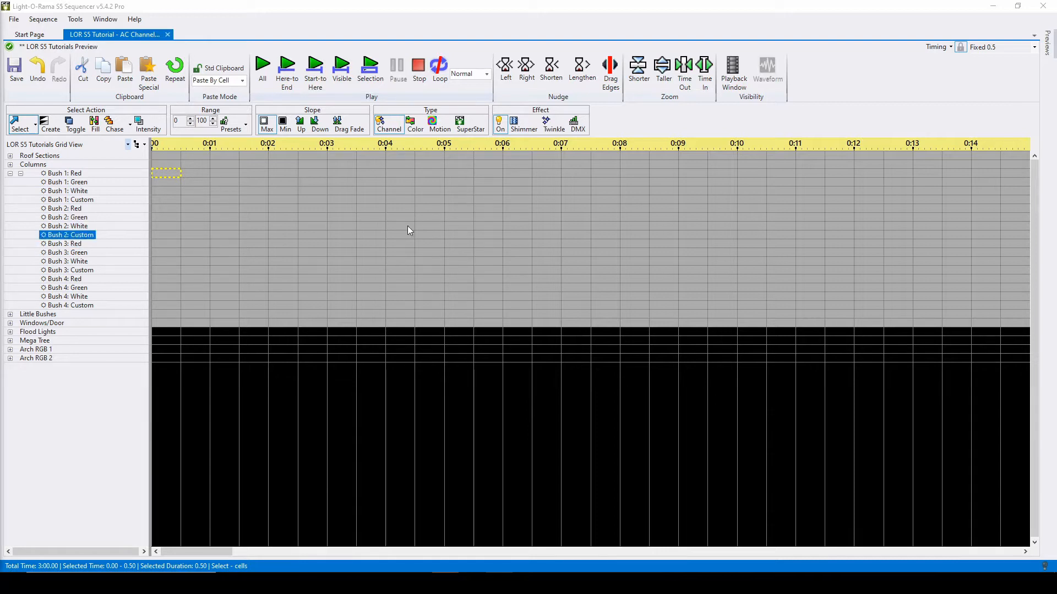
pyautogui.click(67, 287)
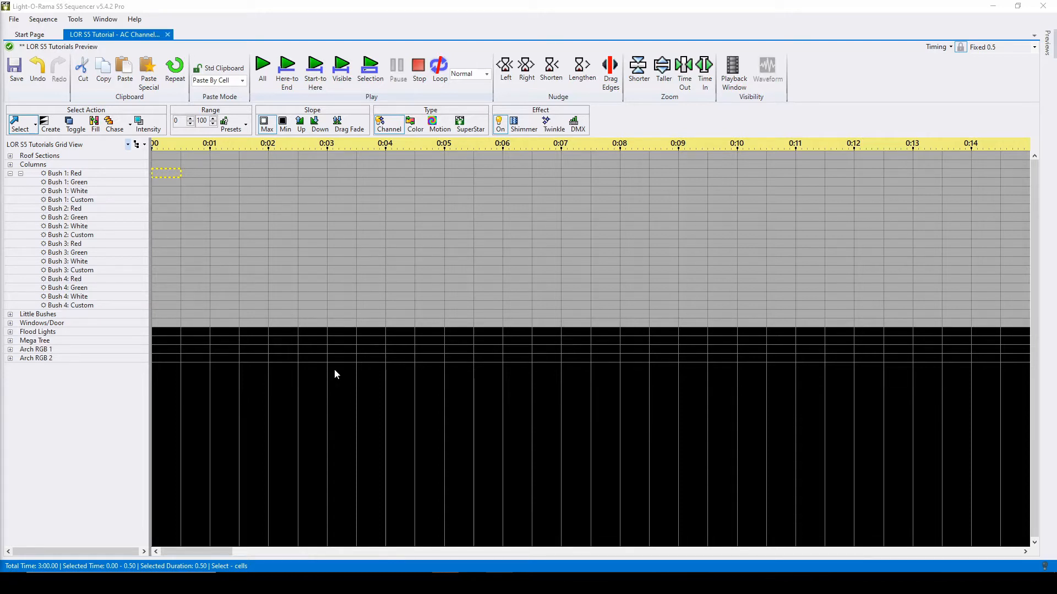
pyautogui.moveTo(361, 100)
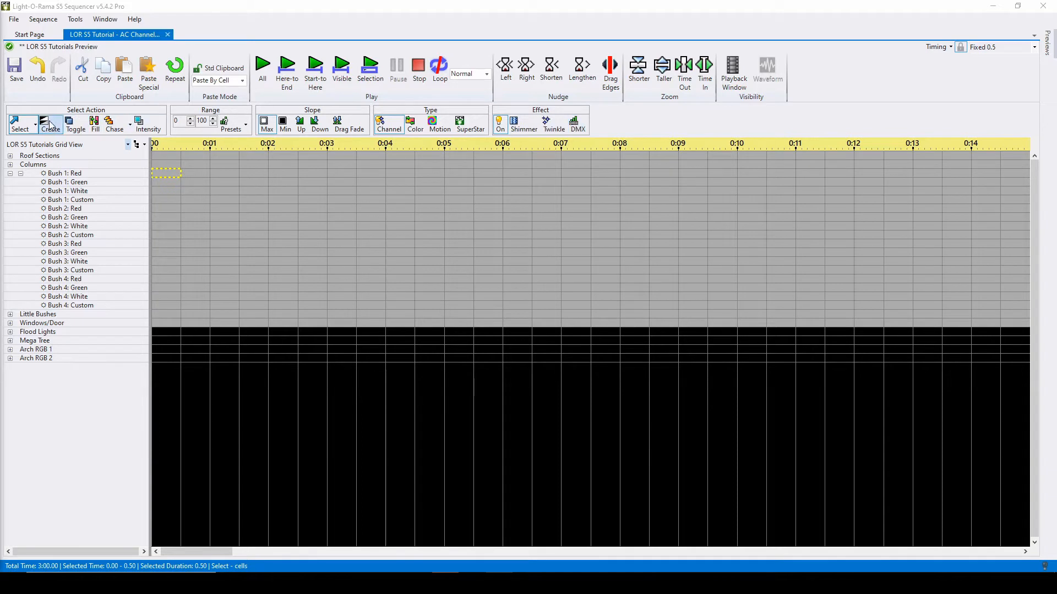
# Switch the Select Action group from Select to Create for new grid effects
pyautogui.click(21, 124)
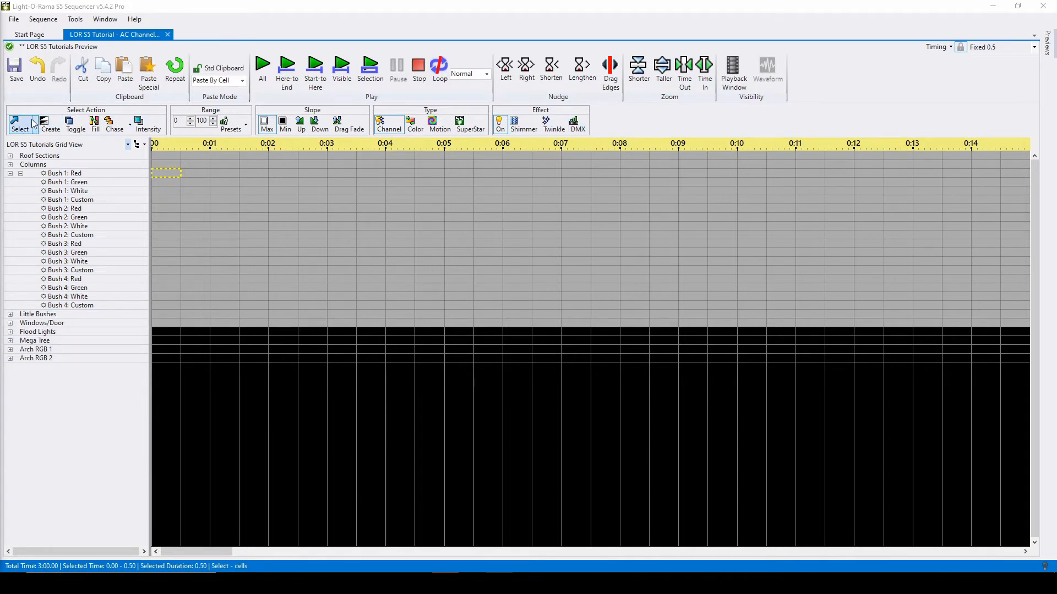
pyautogui.click(50, 125)
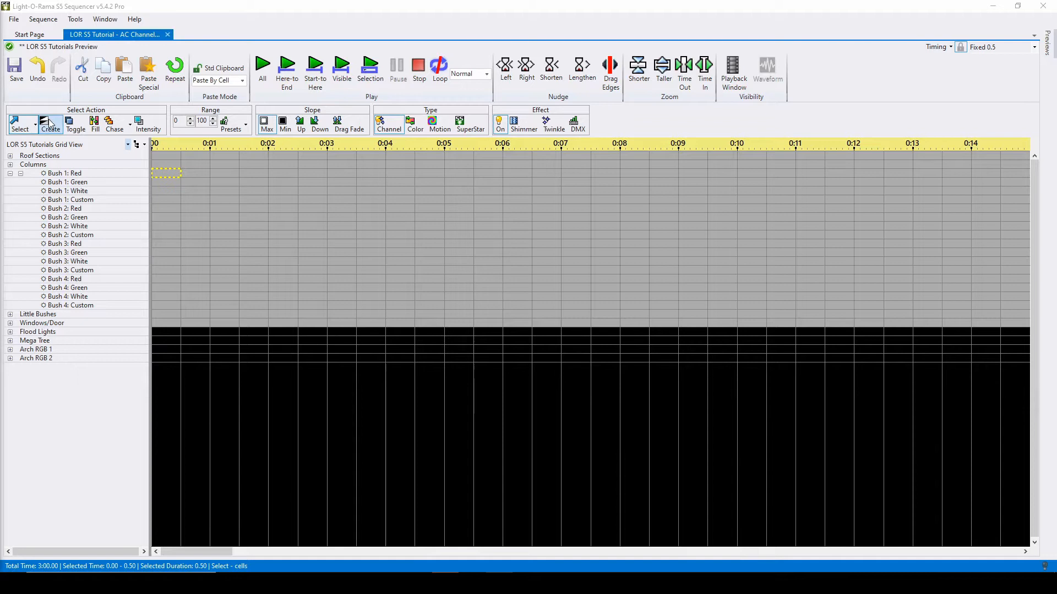
pyautogui.click(20, 124)
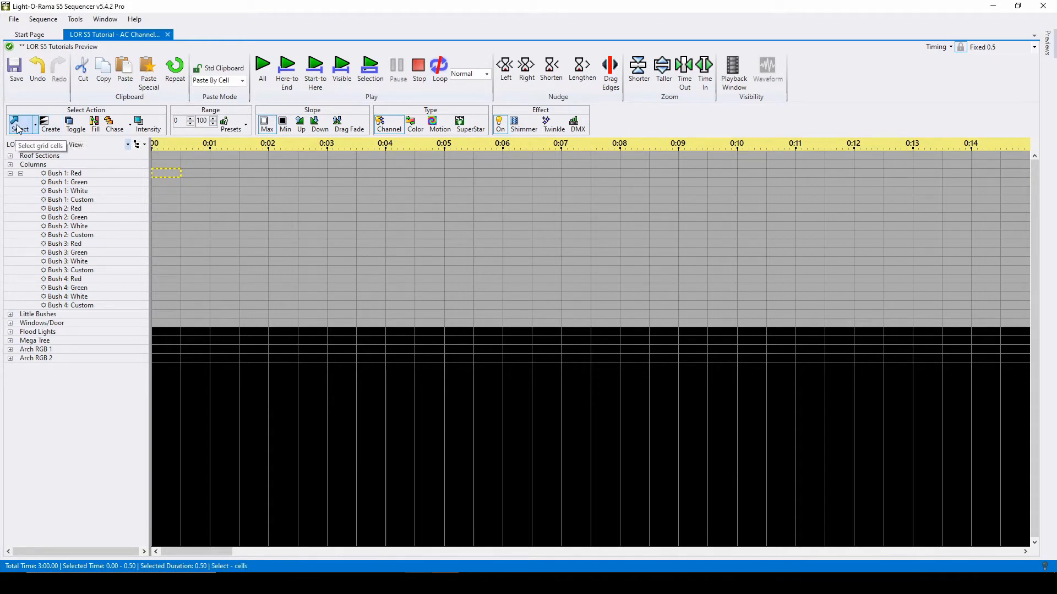
pyautogui.click(148, 124)
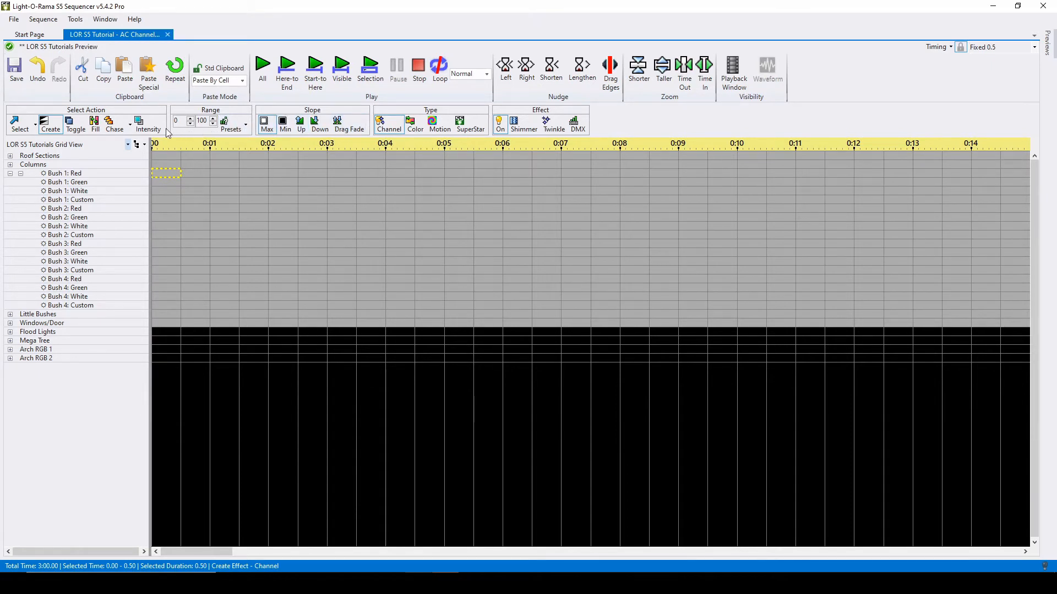
pyautogui.moveTo(172, 133)
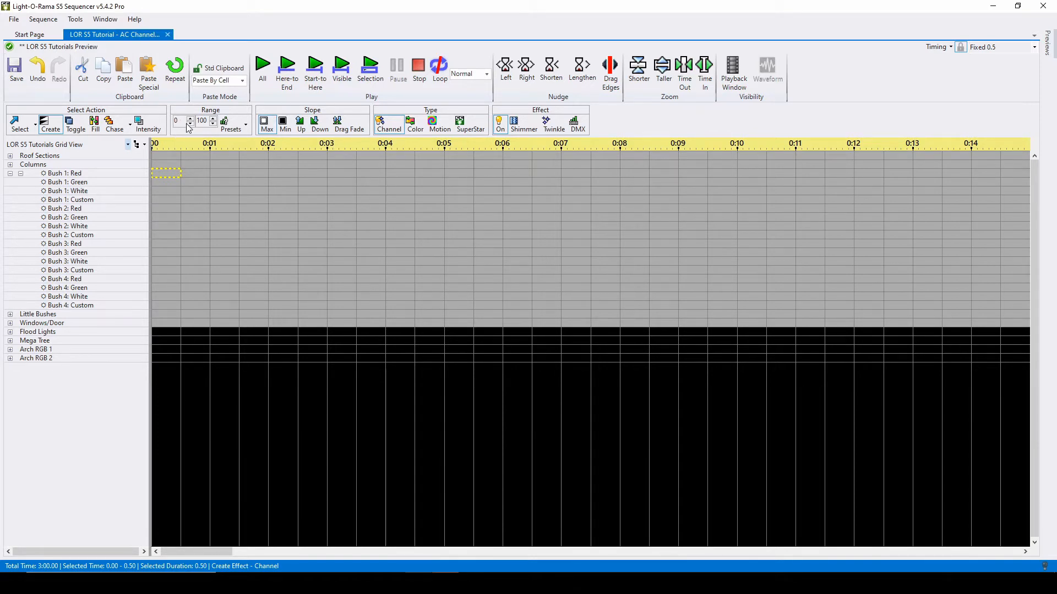
# Add a '33 to 66' intensity preset in Manage Intensity Presets, then remove it again
pyautogui.click(191, 118)
pyautogui.write('25')
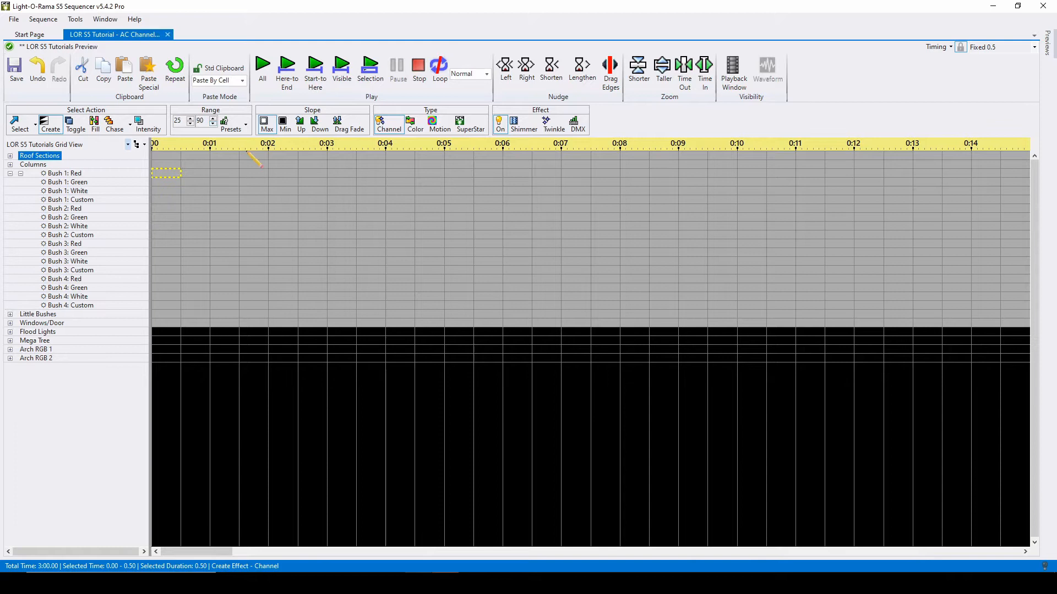
pyautogui.click(67, 191)
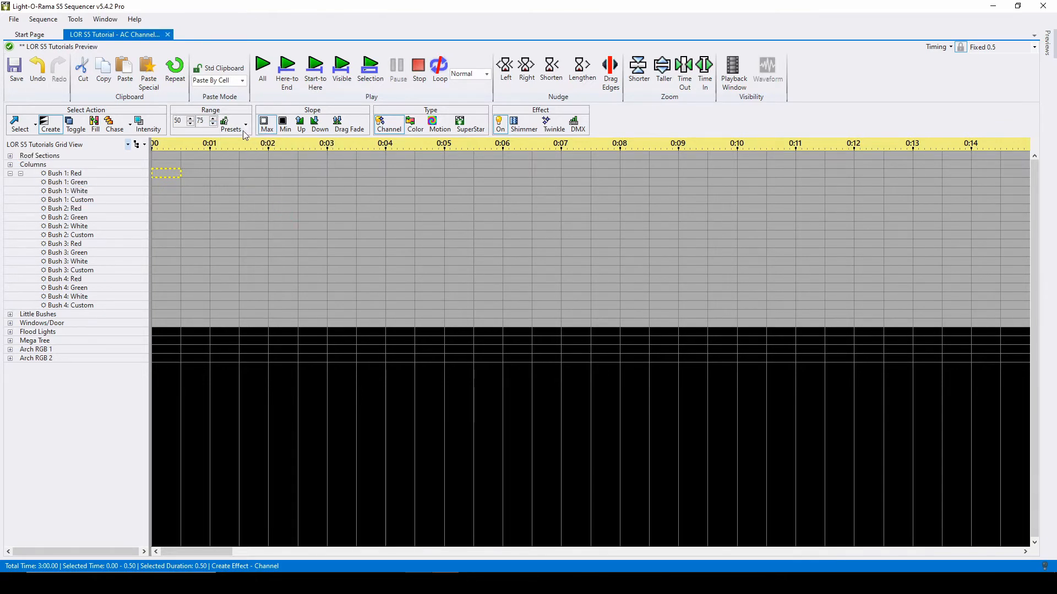
pyautogui.click(231, 124)
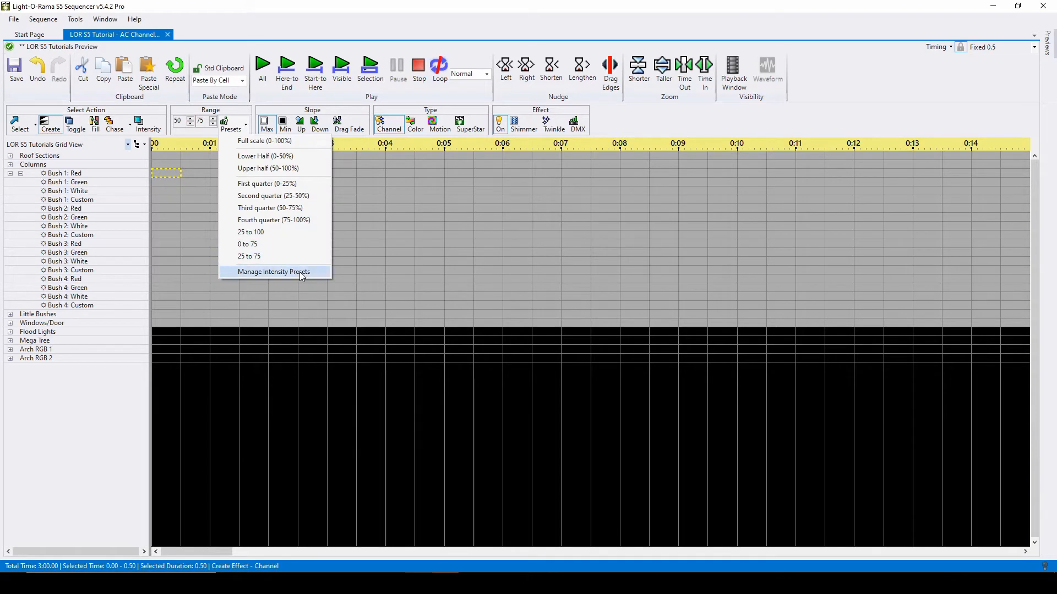
pyautogui.click(273, 272)
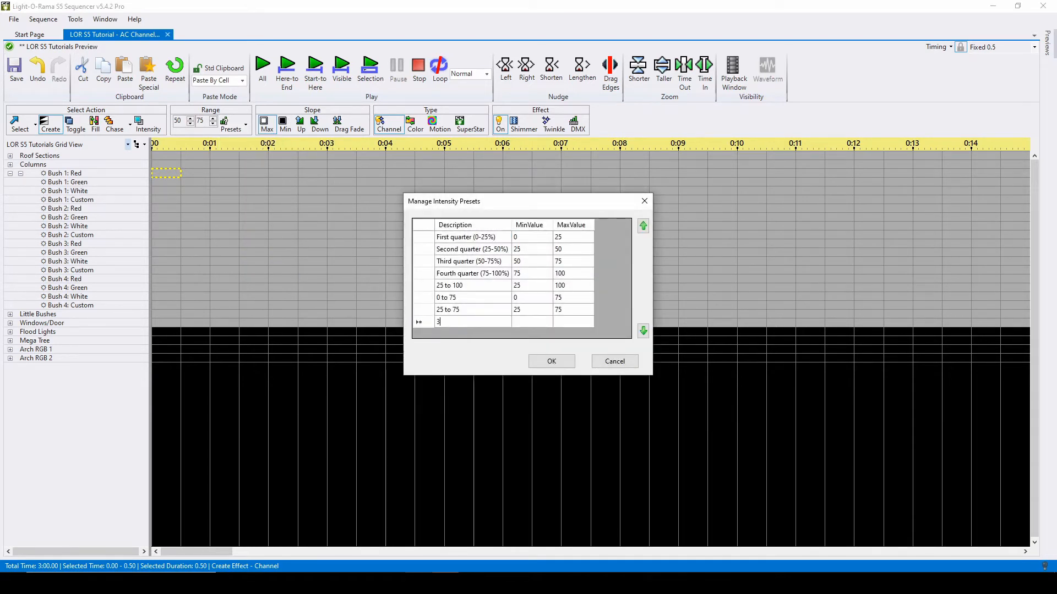
pyautogui.write('33 to 66')
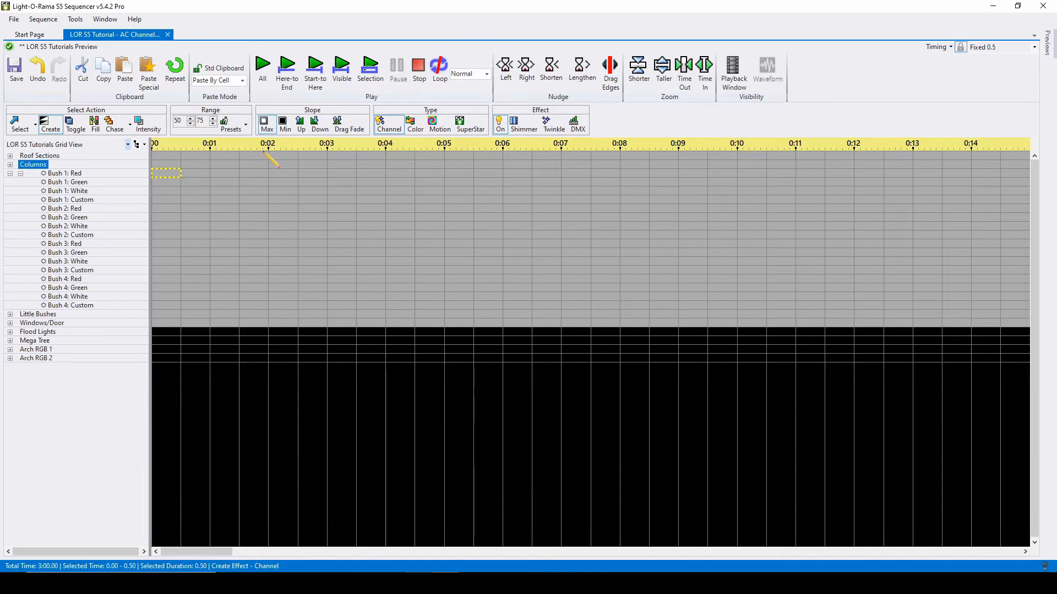
pyautogui.click(231, 124)
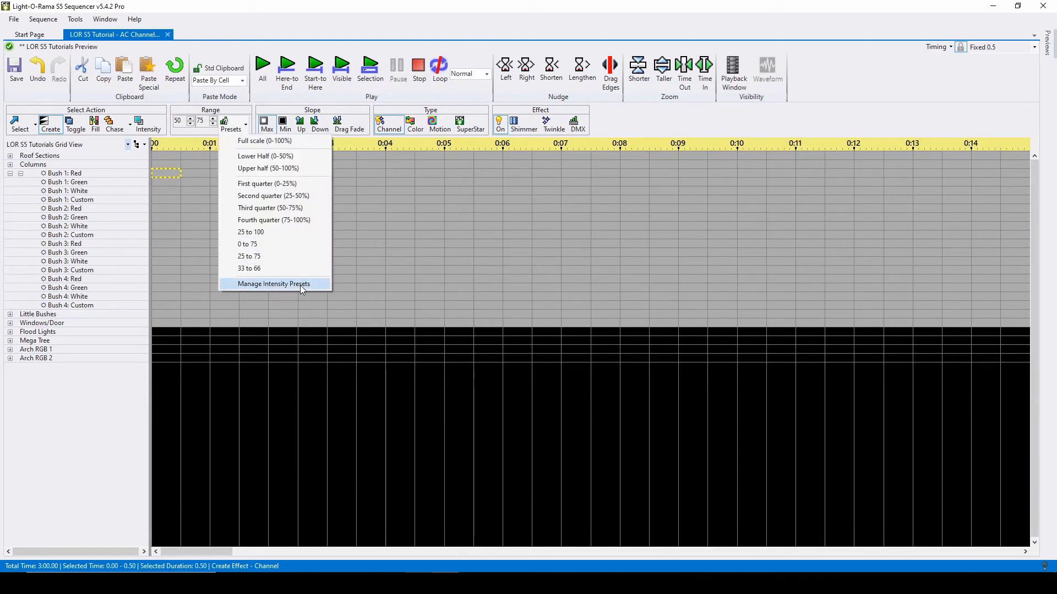
pyautogui.click(274, 283)
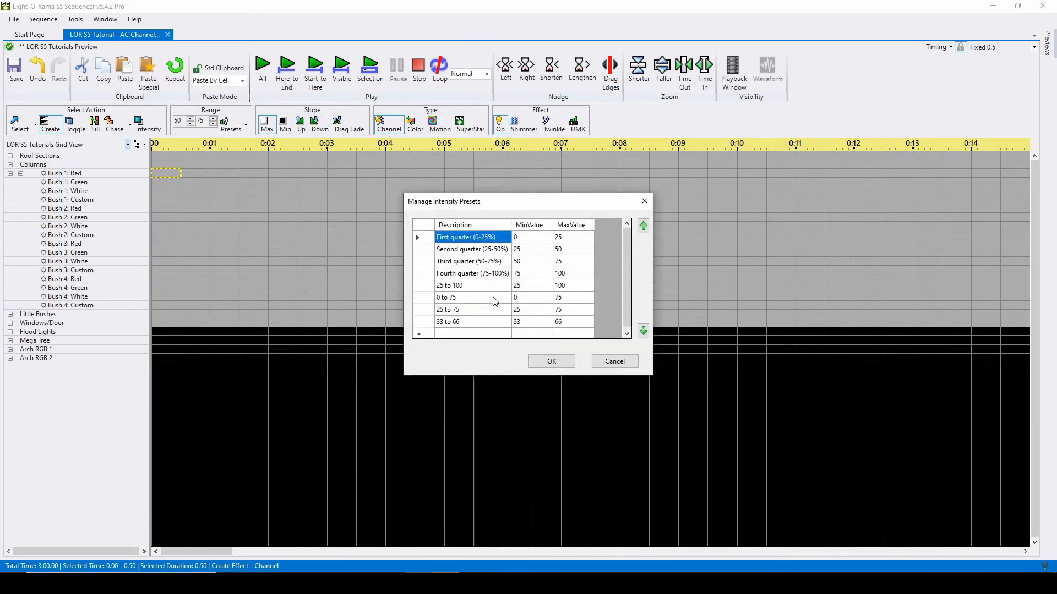
pyautogui.click(448, 322)
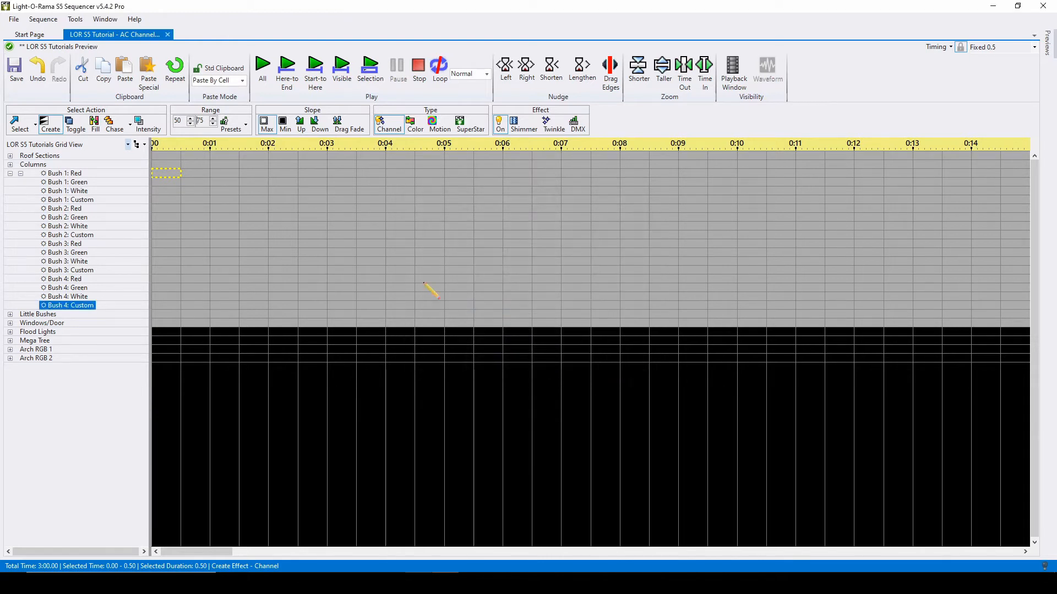
# Apply the 25 to 100 intensity range preset for new effects
pyautogui.click(230, 124)
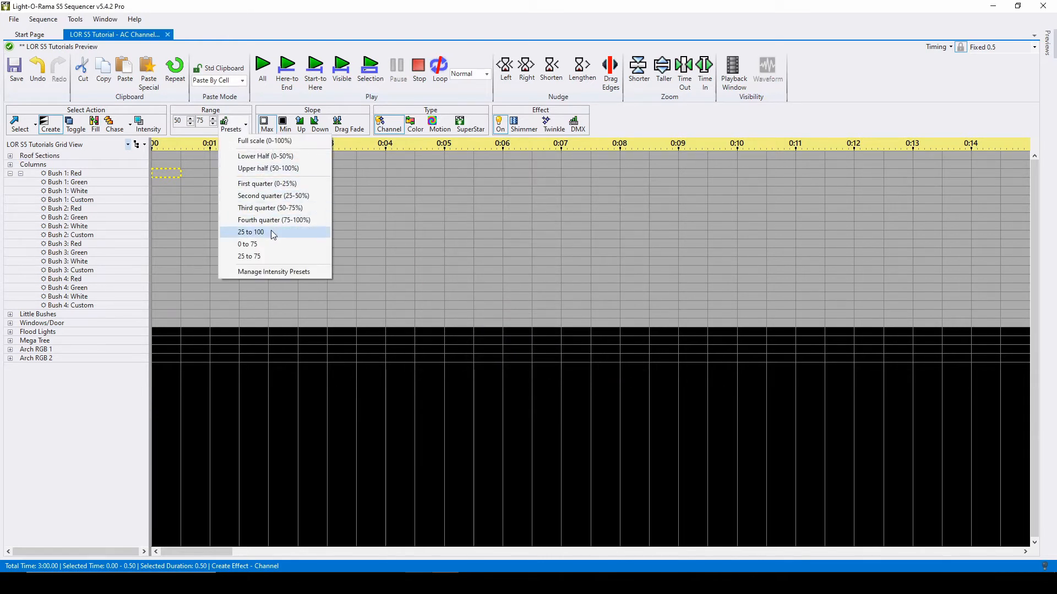
pyautogui.click(250, 232)
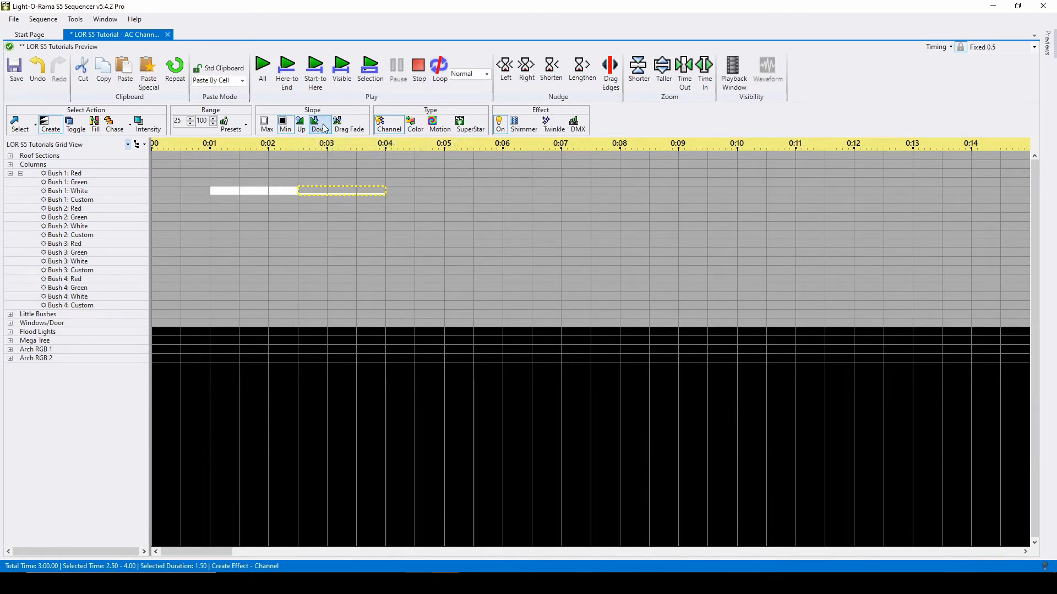
pyautogui.moveTo(317, 124)
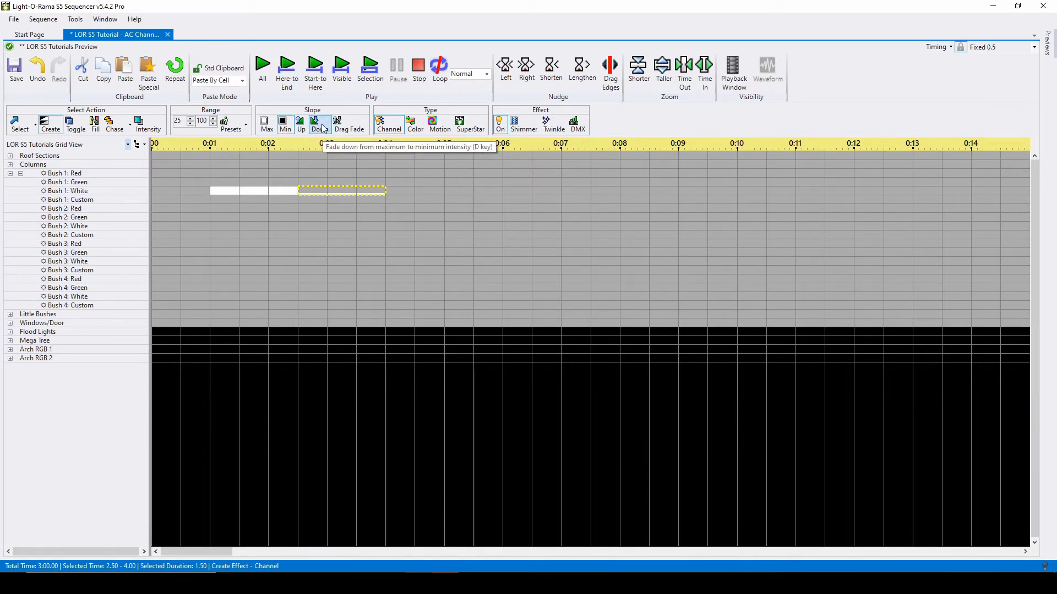
pyautogui.moveTo(301, 124)
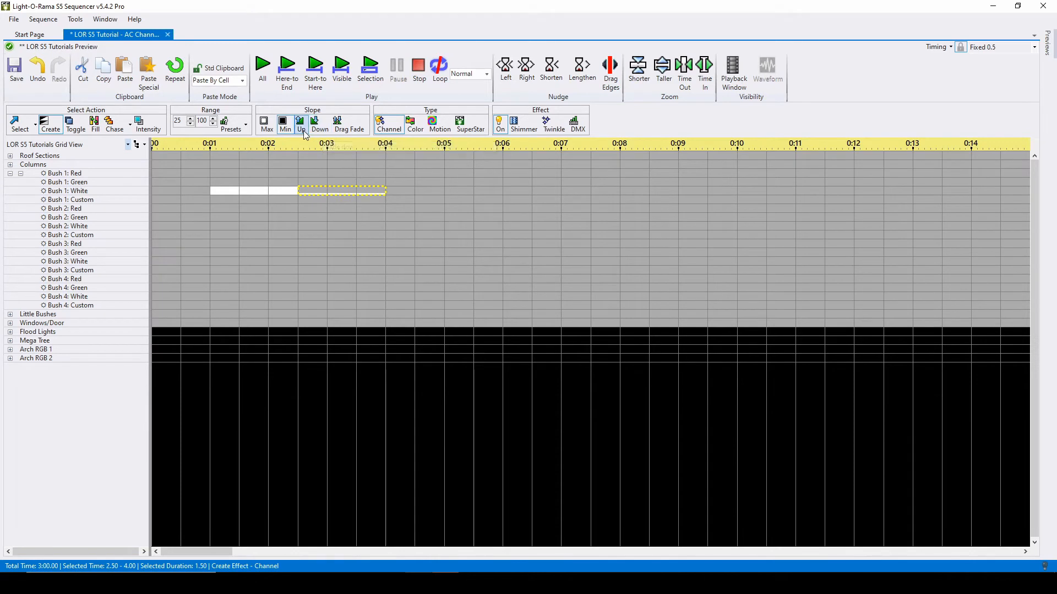
pyautogui.moveTo(301, 125)
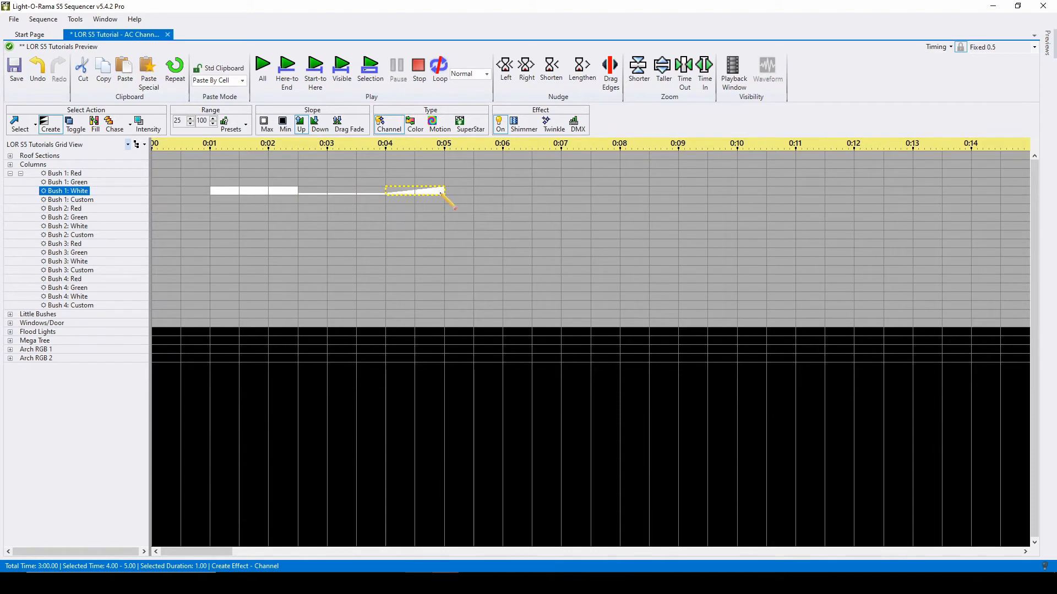
# Fade Bush 1: White up from 4 to 5 seconds
pyautogui.click(68, 182)
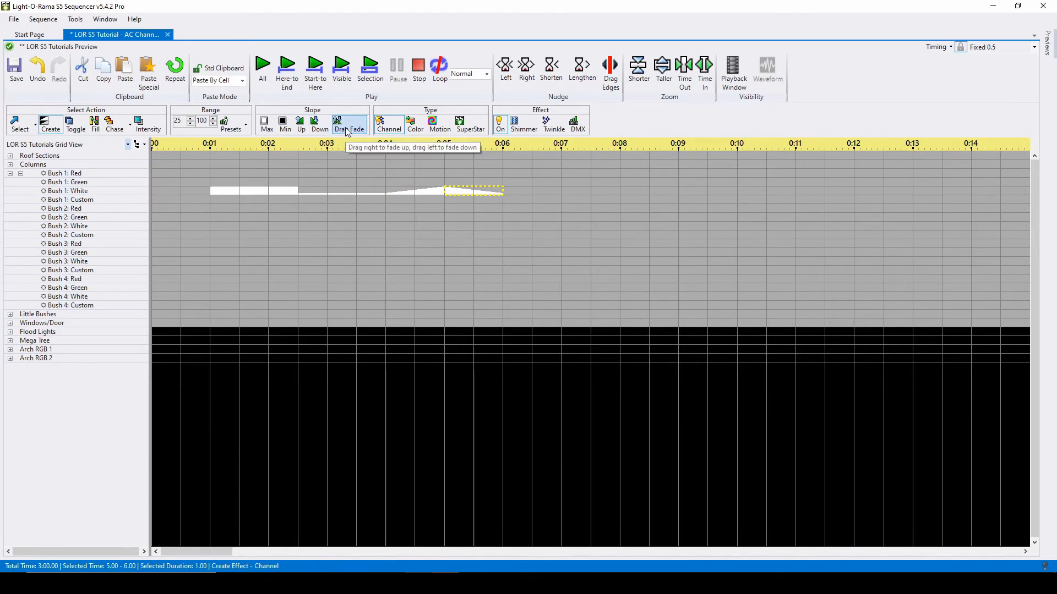
pyautogui.moveTo(362, 133)
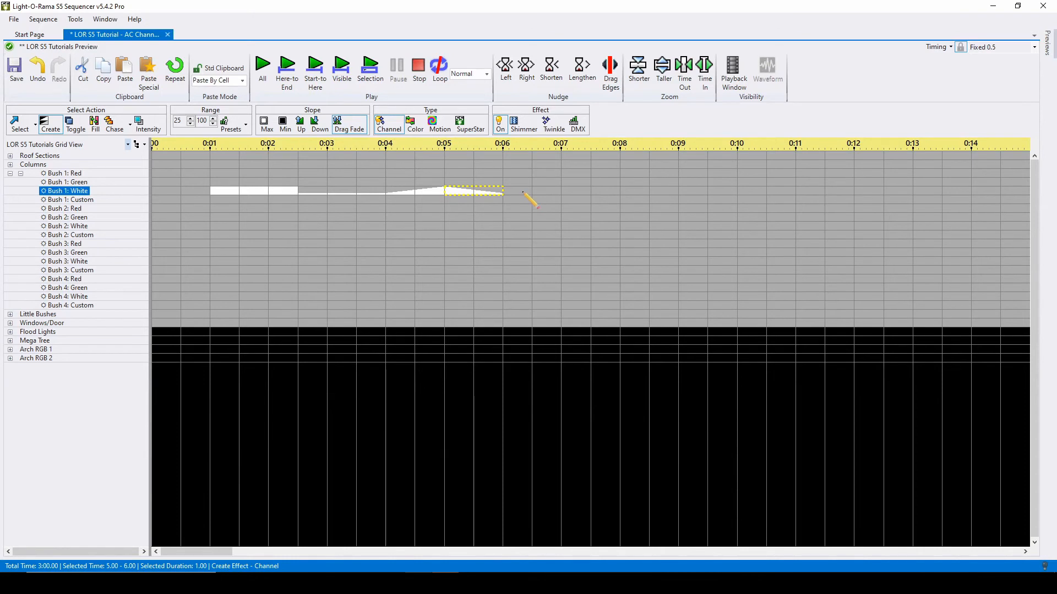
pyautogui.moveTo(529, 200)
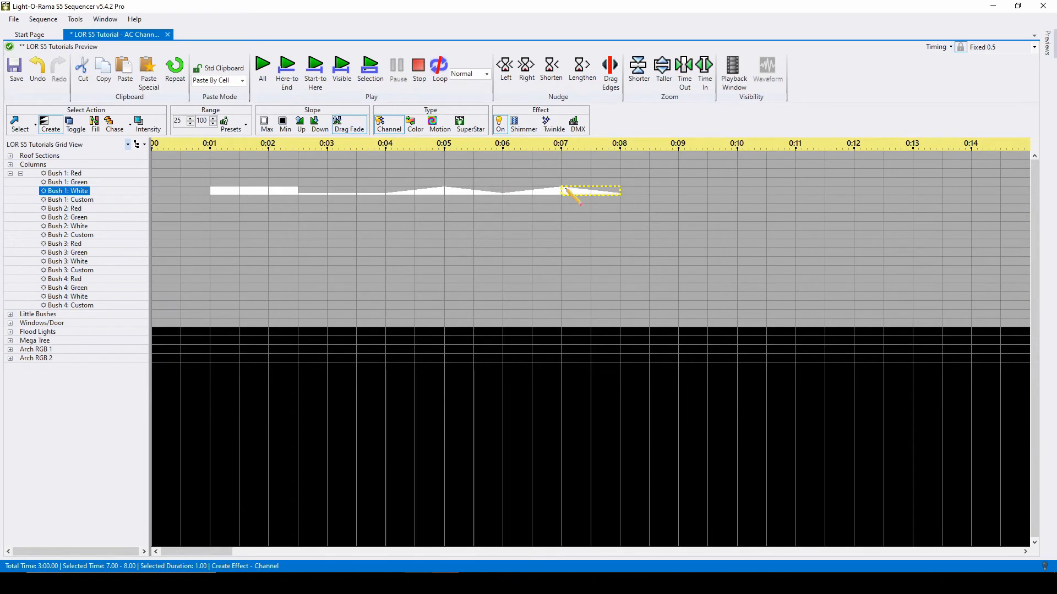
pyautogui.moveTo(573, 194)
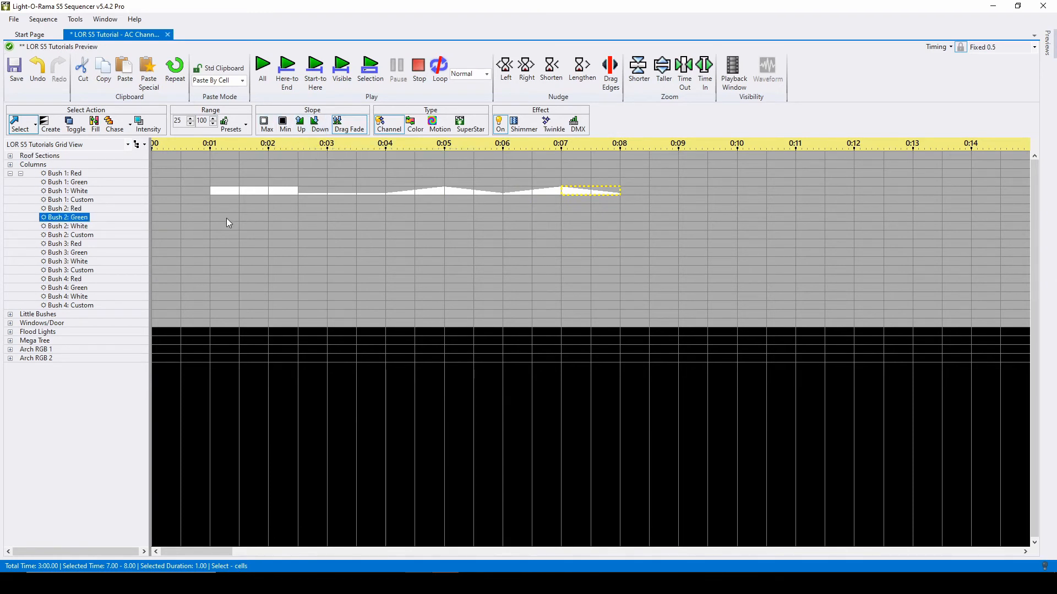
# Turn Bush 2: Green on briefly, then fade it up and back down to 3 seconds
pyautogui.click(224, 216)
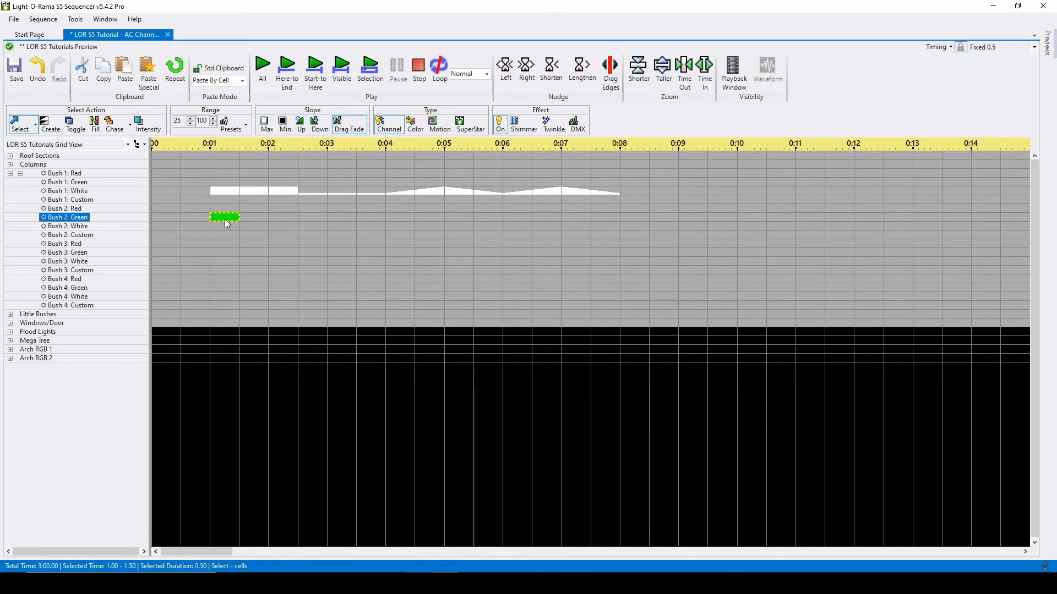
pyautogui.click(250, 216)
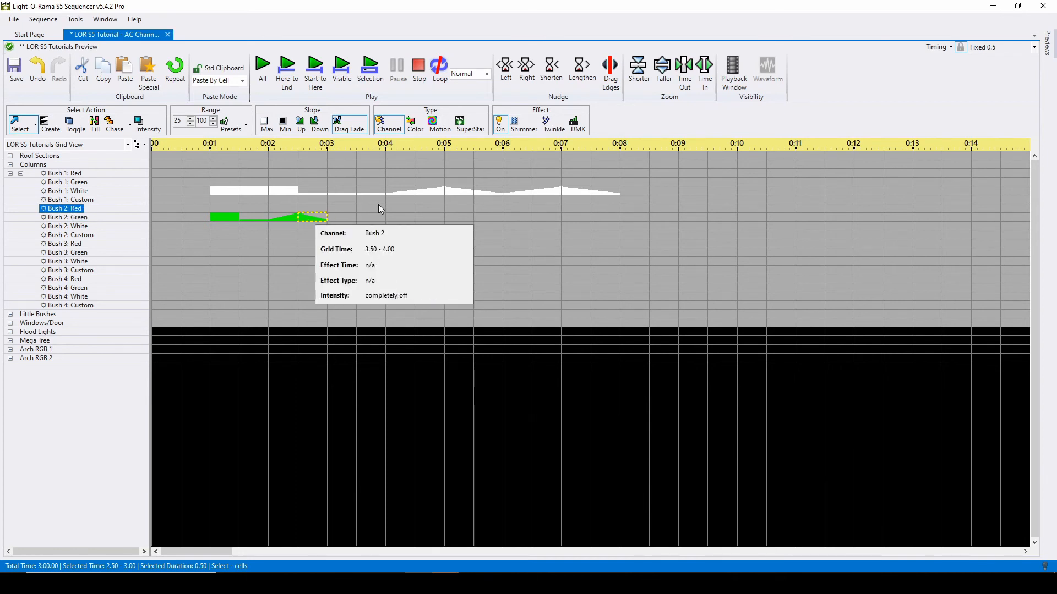
pyautogui.moveTo(576, 124)
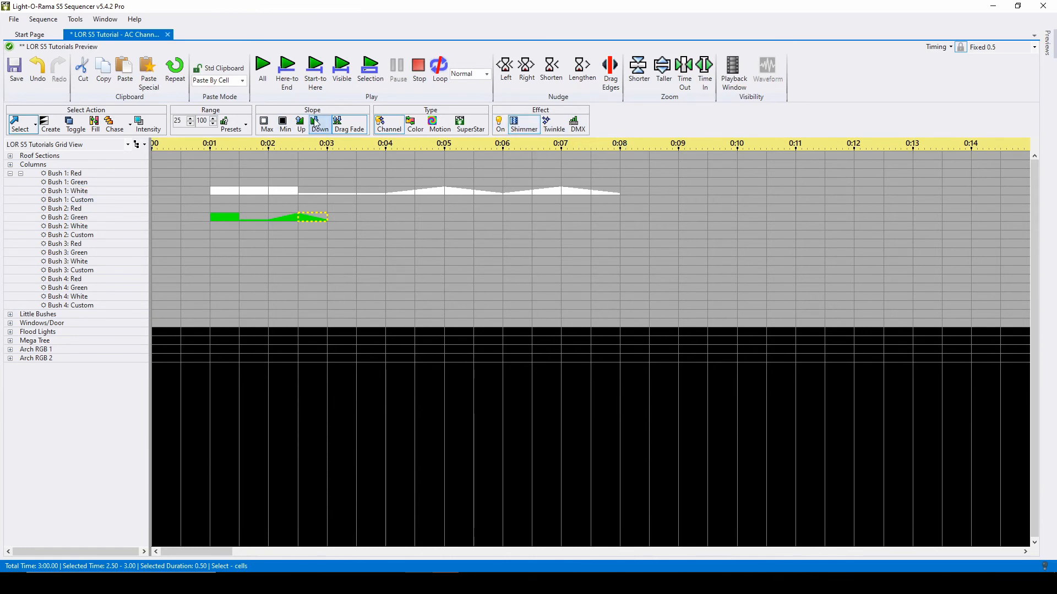
pyautogui.click(415, 217)
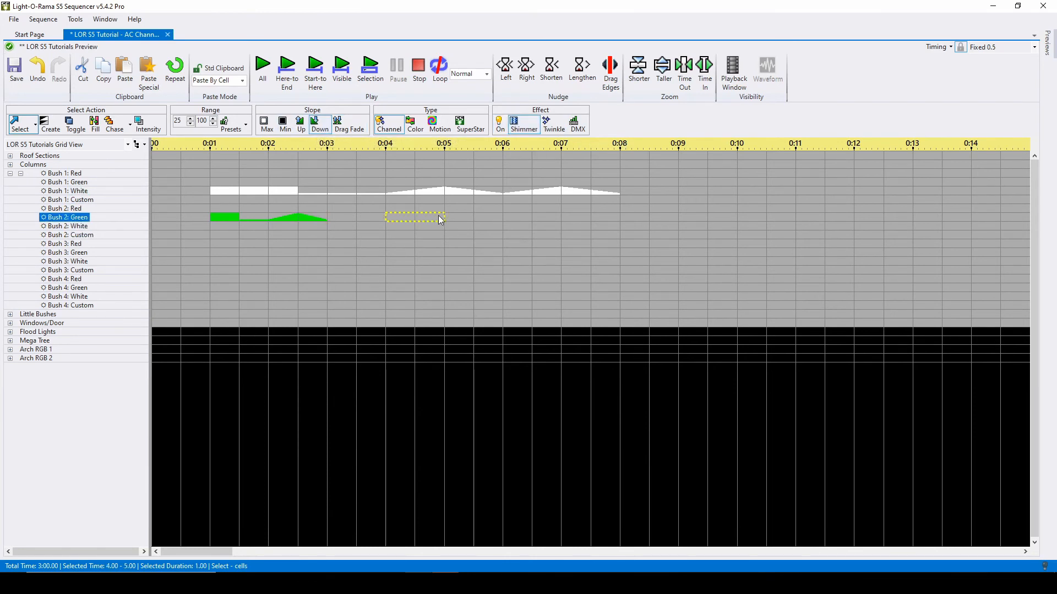
# Add a shimmer to Bush 2: Green from 4 to 5 seconds
pyautogui.click(319, 125)
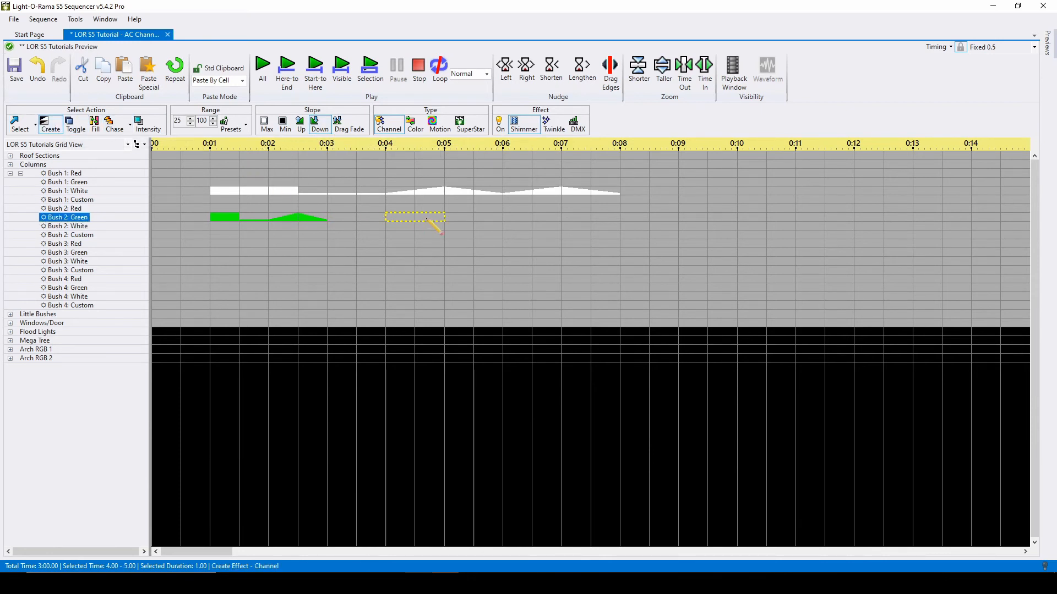
pyautogui.click(65, 173)
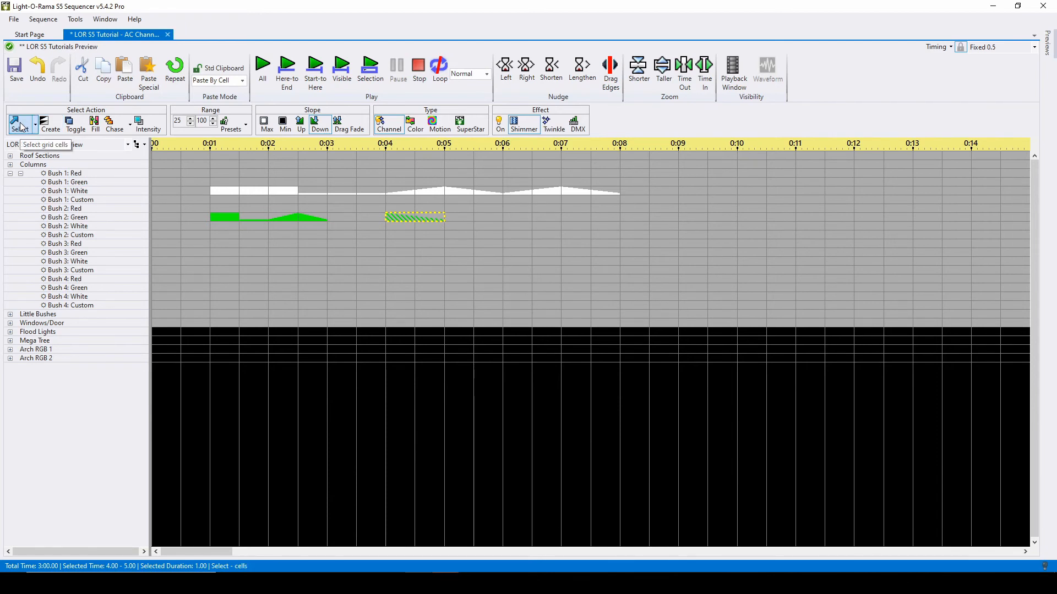
pyautogui.click(68, 217)
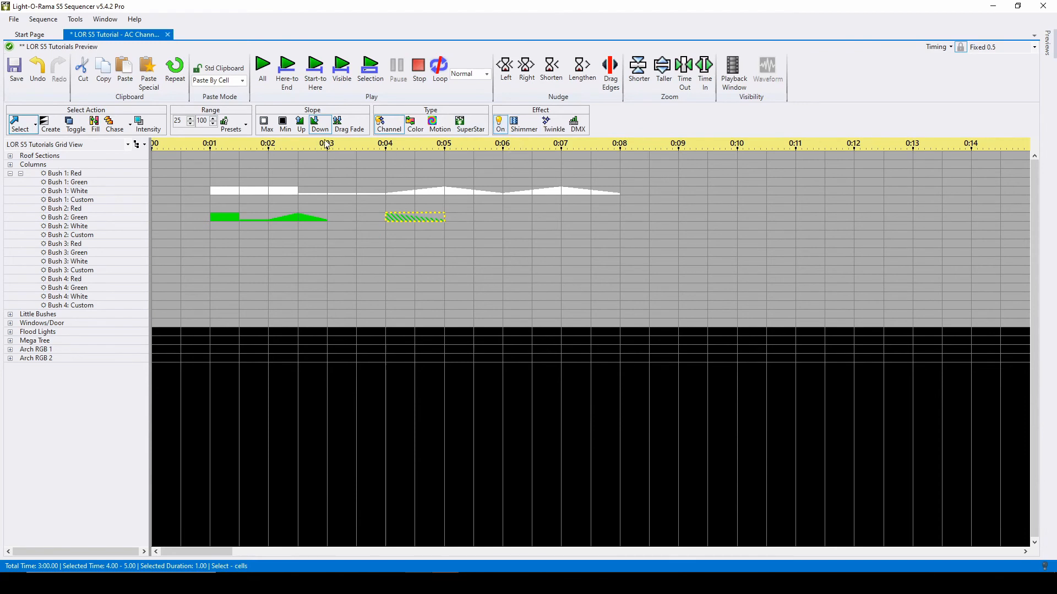
# Select the fade-down run on Bush 2: Green and choose shimmer from Prompt For New Effect
pyautogui.click(67, 190)
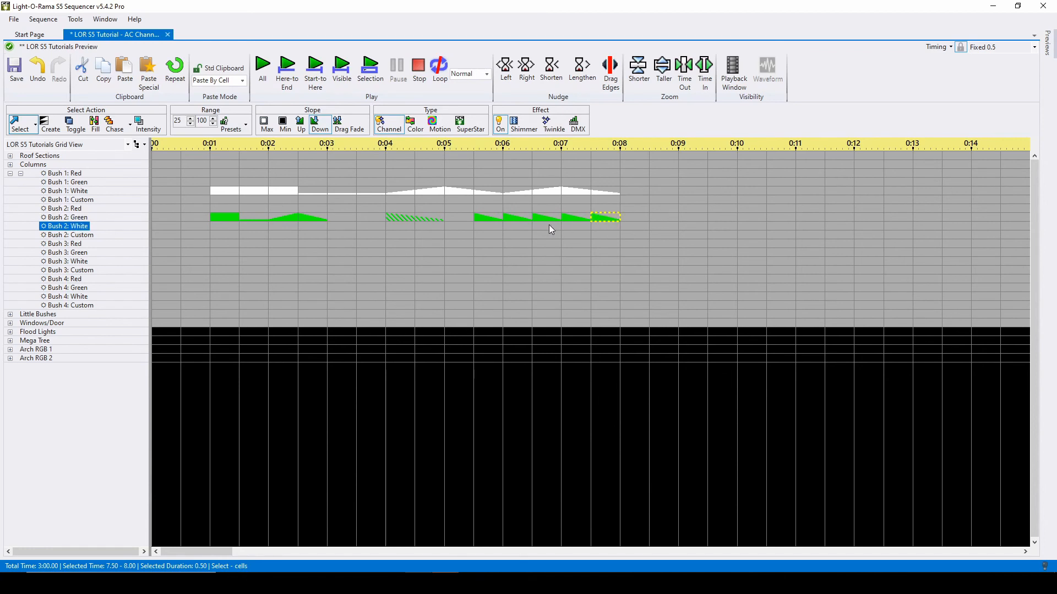
pyautogui.click(487, 217)
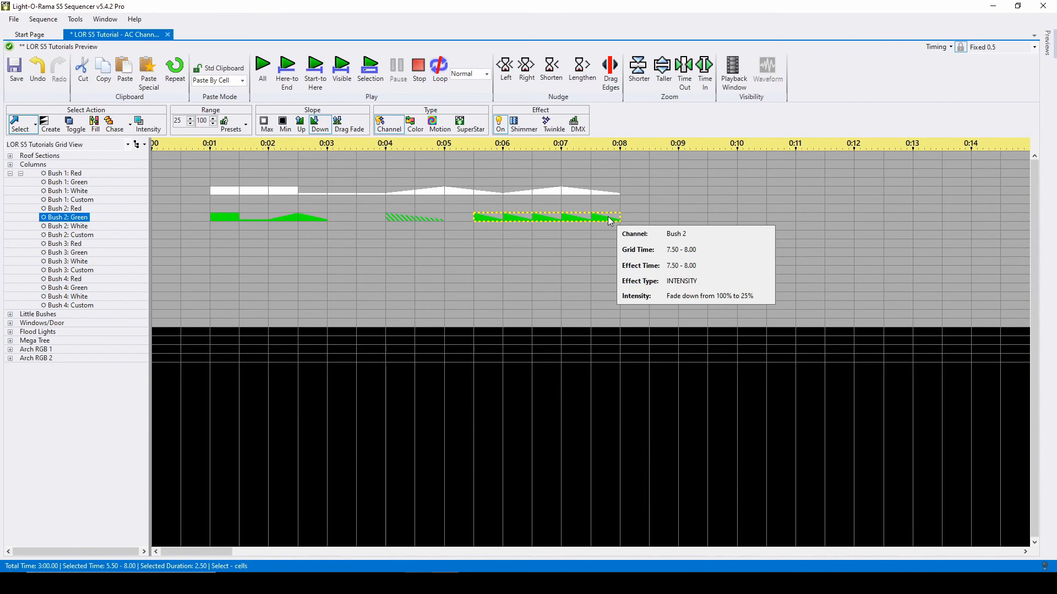
pyautogui.moveTo(610, 223)
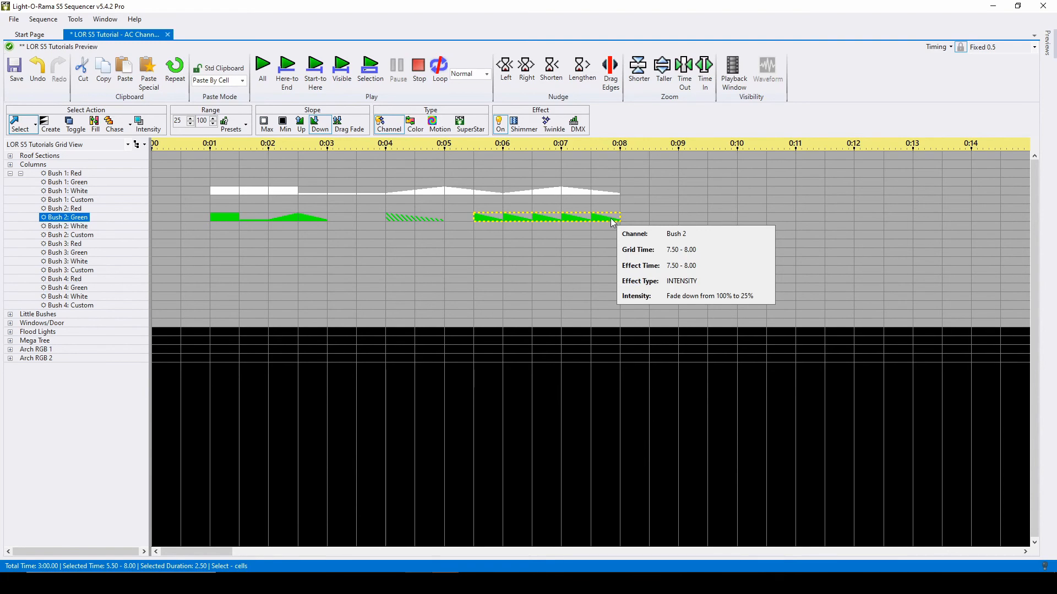
pyautogui.rightClick(546, 217)
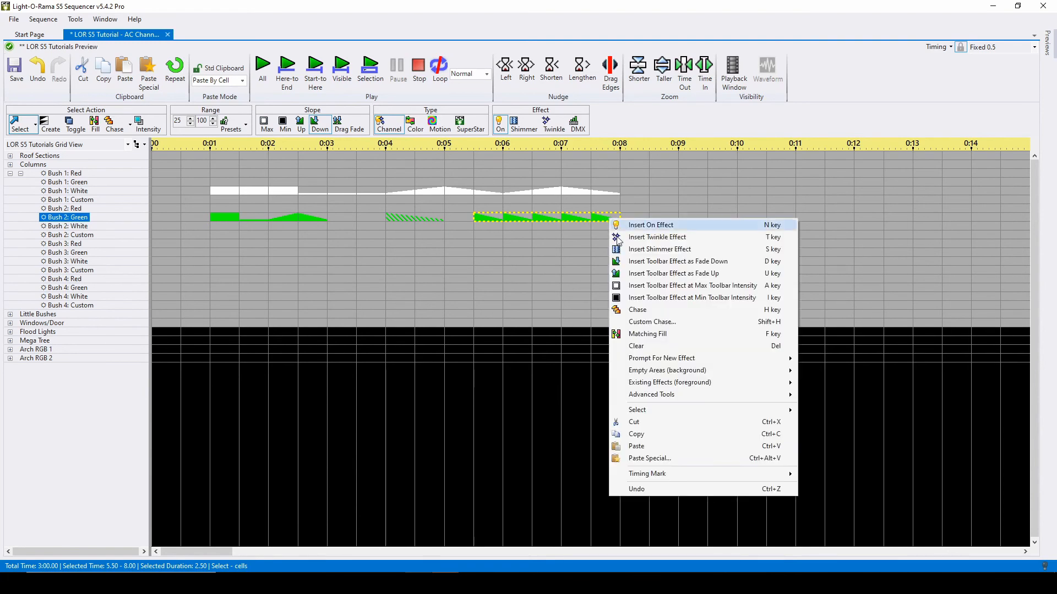
pyautogui.moveTo(662, 358)
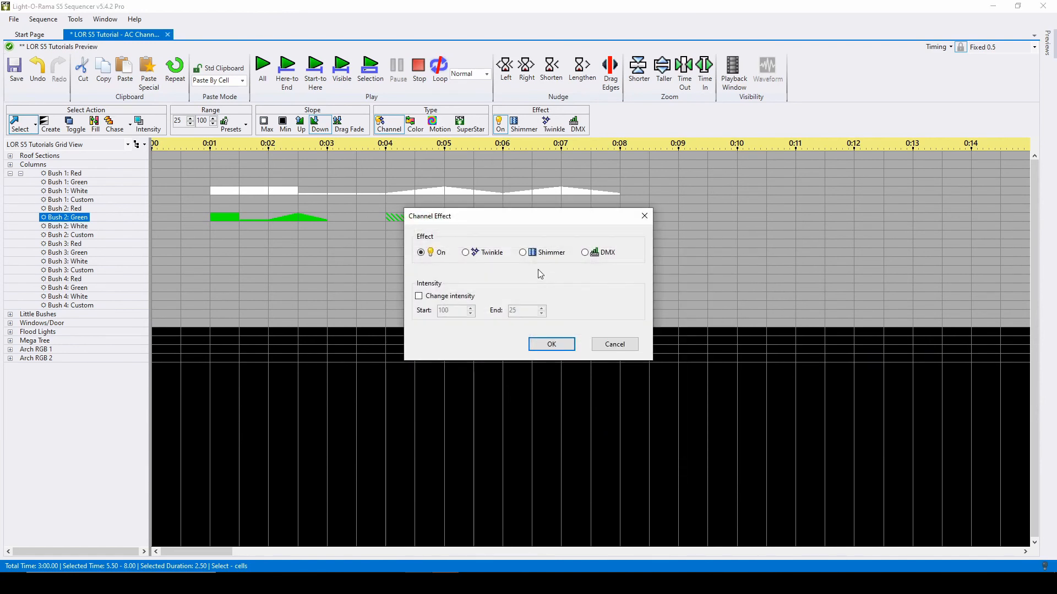
pyautogui.moveTo(566, 263)
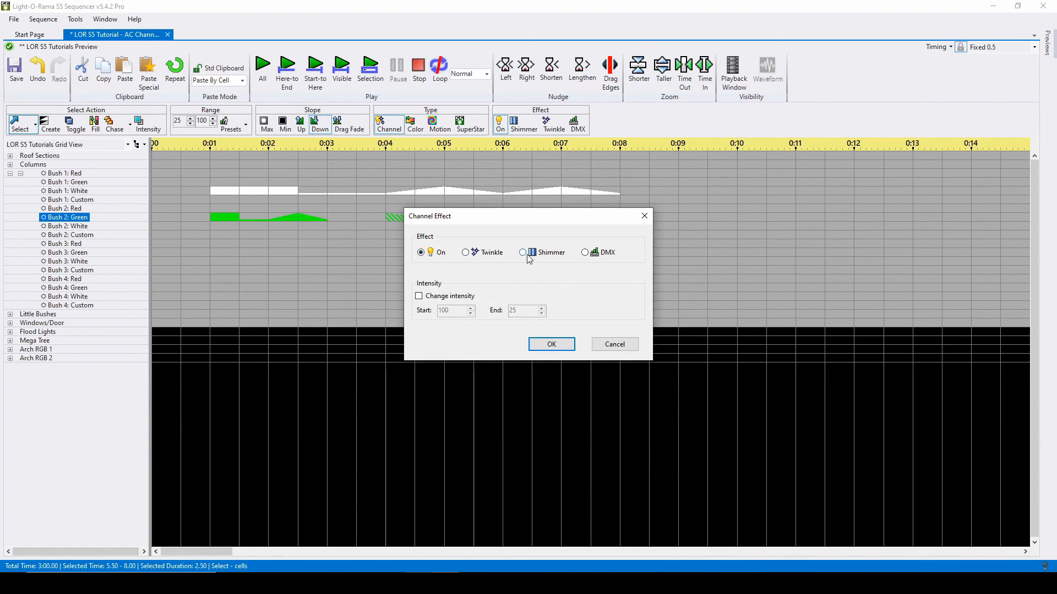
pyautogui.click(551, 343)
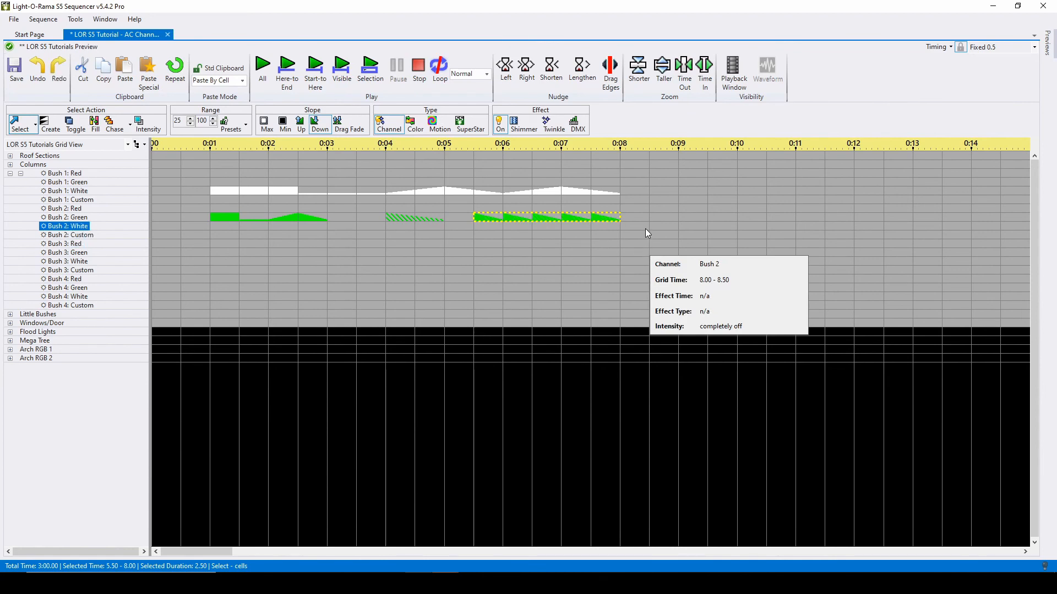
pyautogui.click(65, 244)
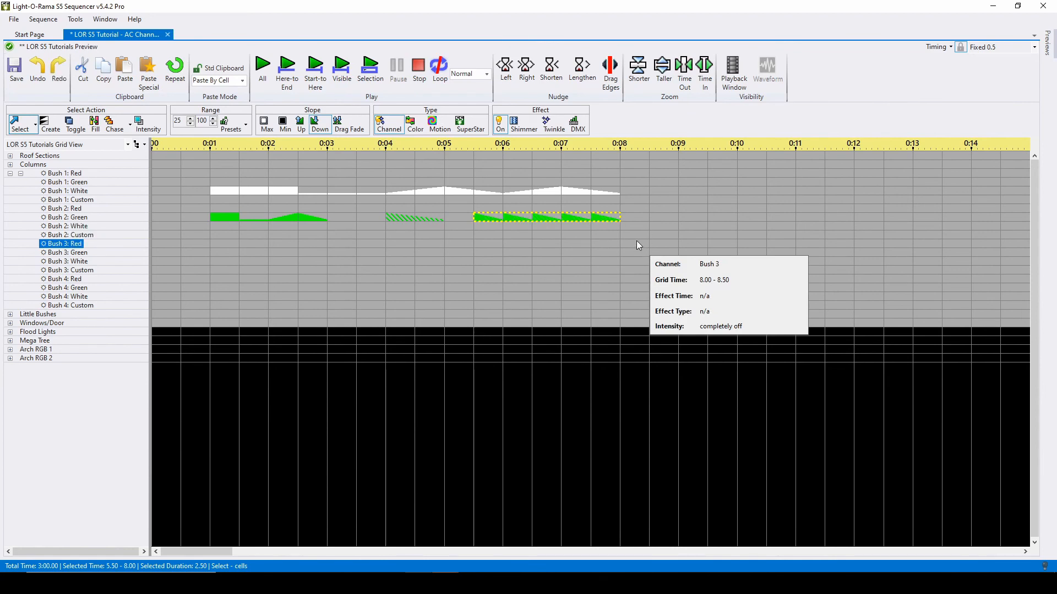